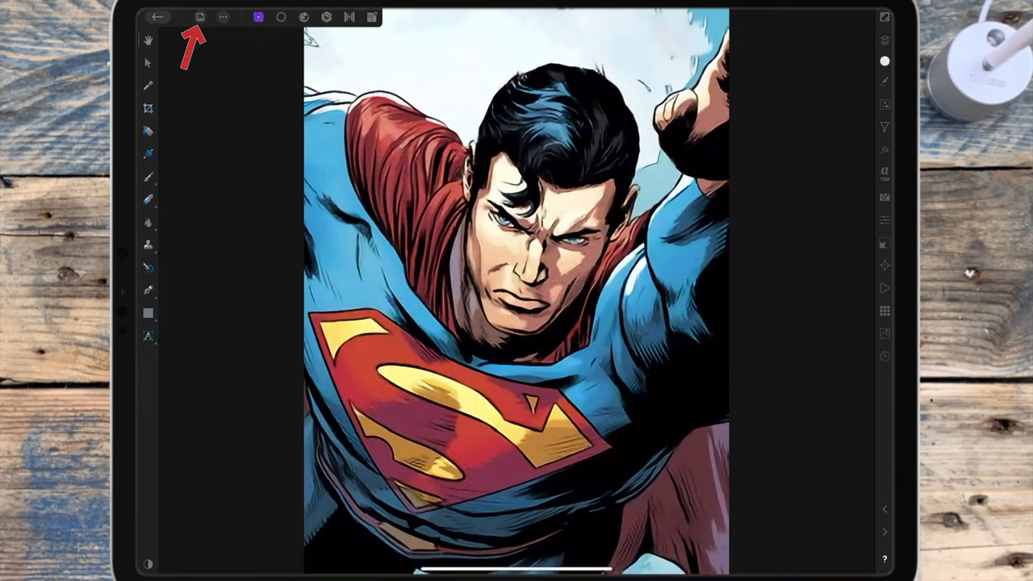
Step: Turn off Enable snapping in the document's Snapping settings and confirm with Done
left_click(201, 18)
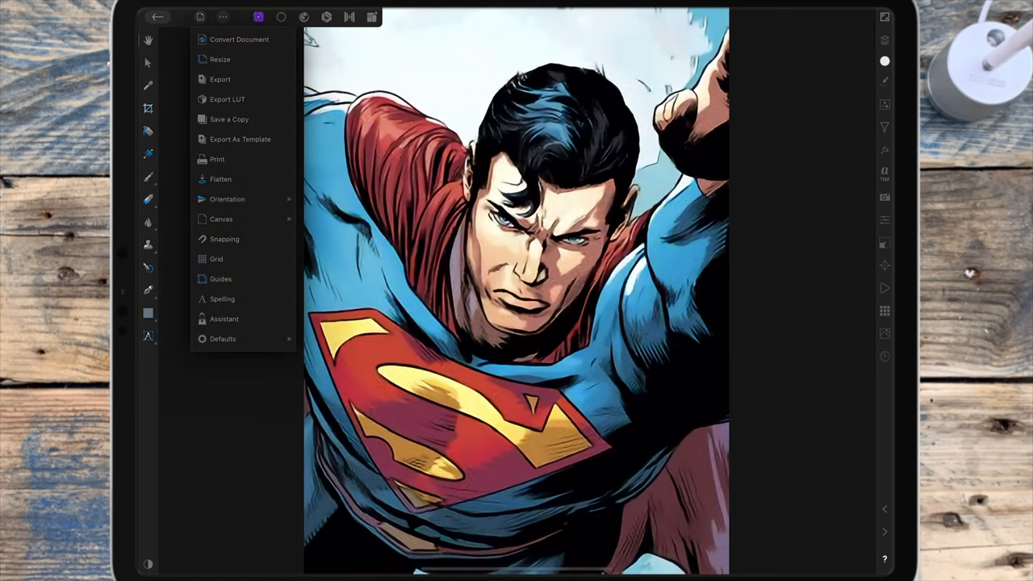
left_click(214, 239)
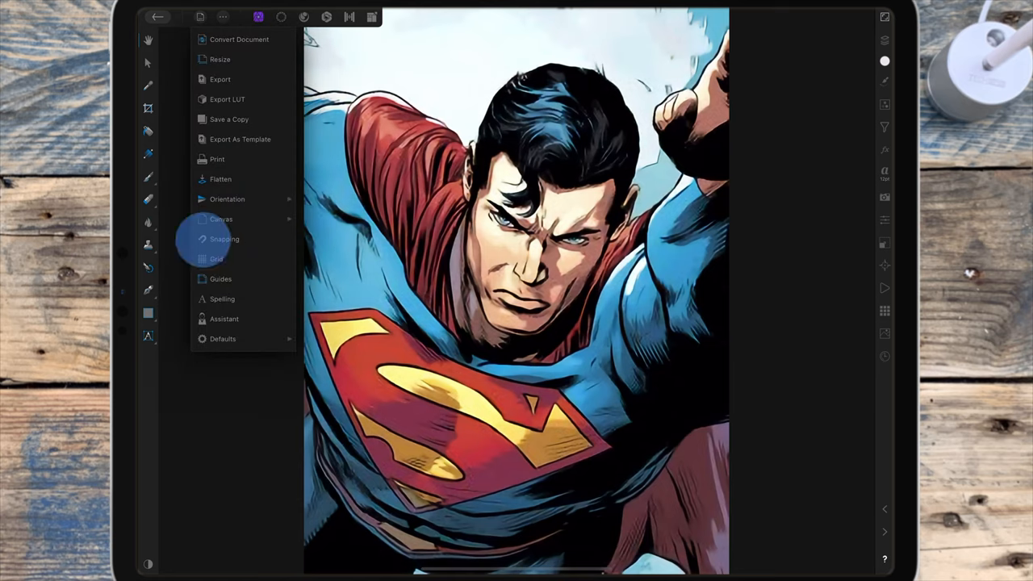
left_click(225, 238)
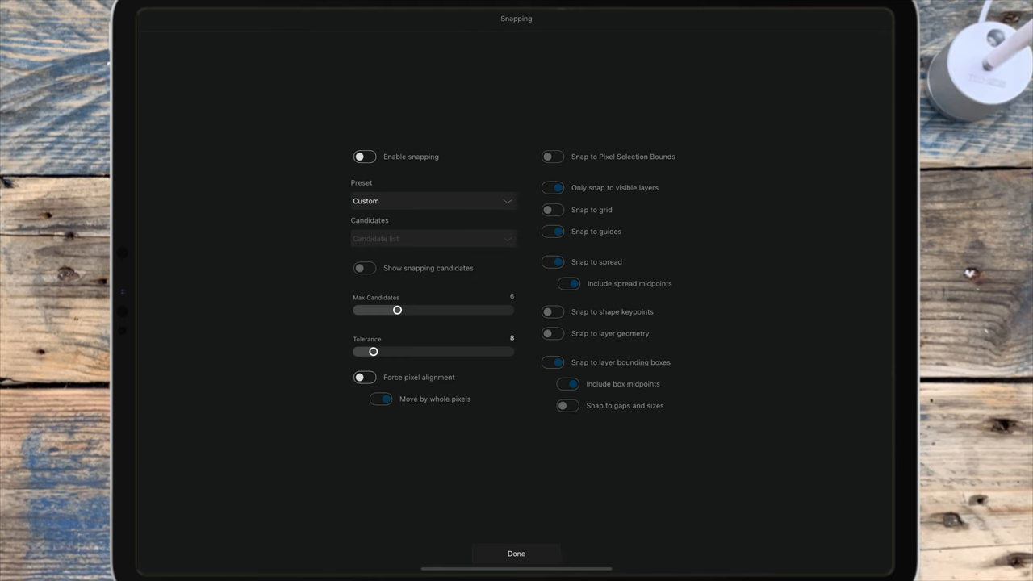
left_click(516, 552)
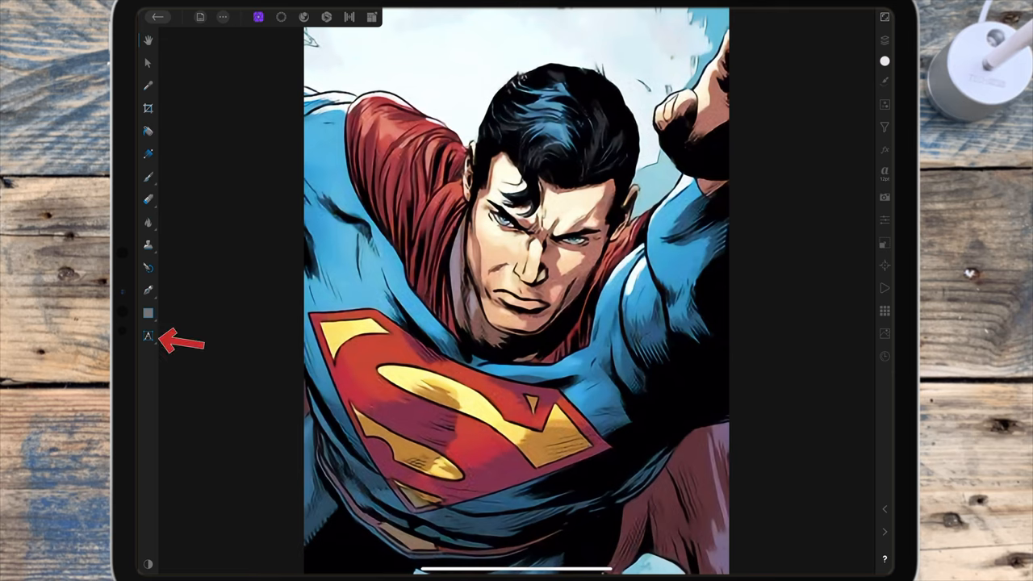
Step: Draw a Frame Text frame covering the left half of the Superman image, top to bottom
left_click(148, 337)
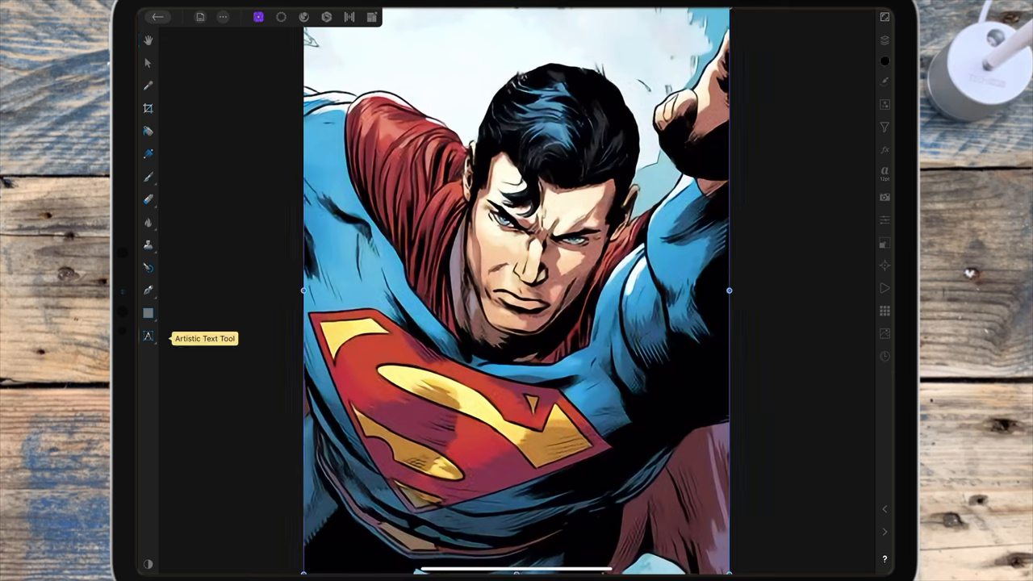
left_click(148, 337)
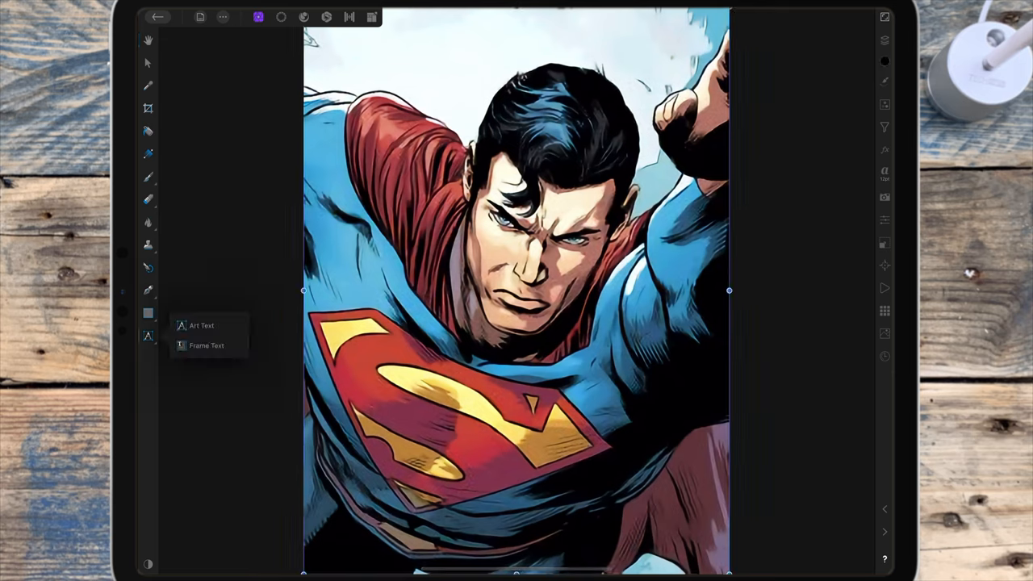
left_click(207, 346)
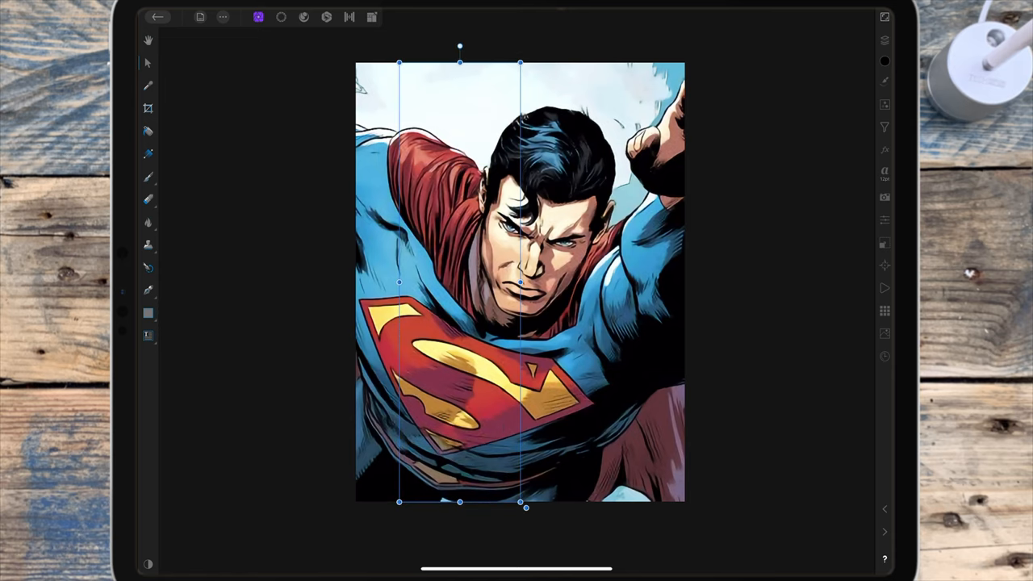
left_click_drag(397, 282, 379, 282)
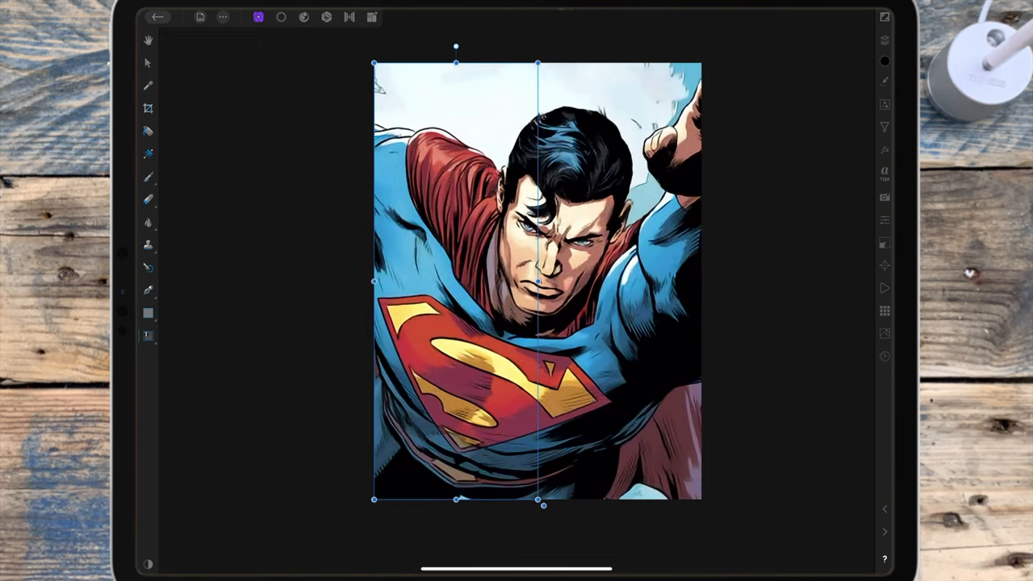
left_click(149, 334)
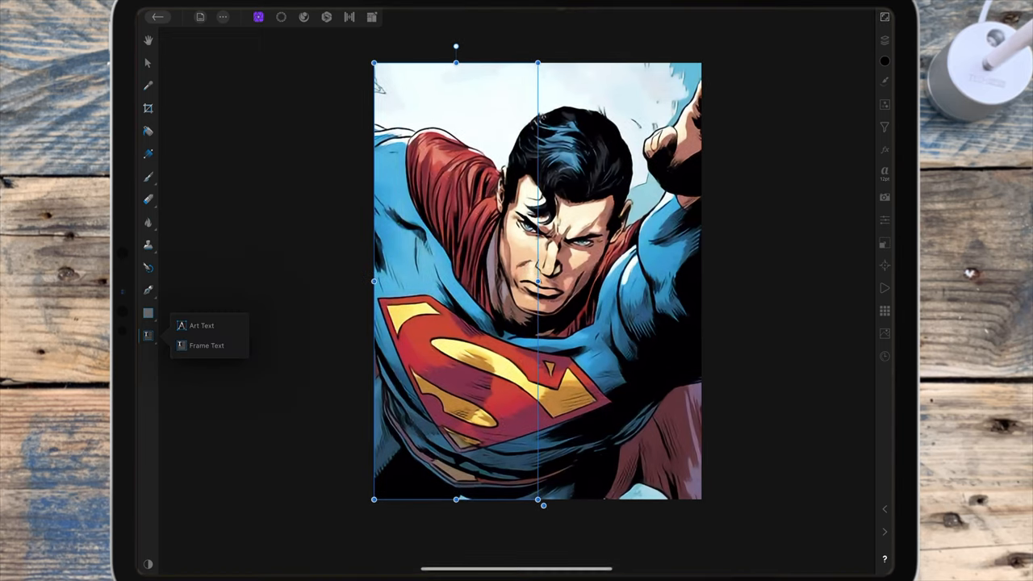
left_click(200, 326)
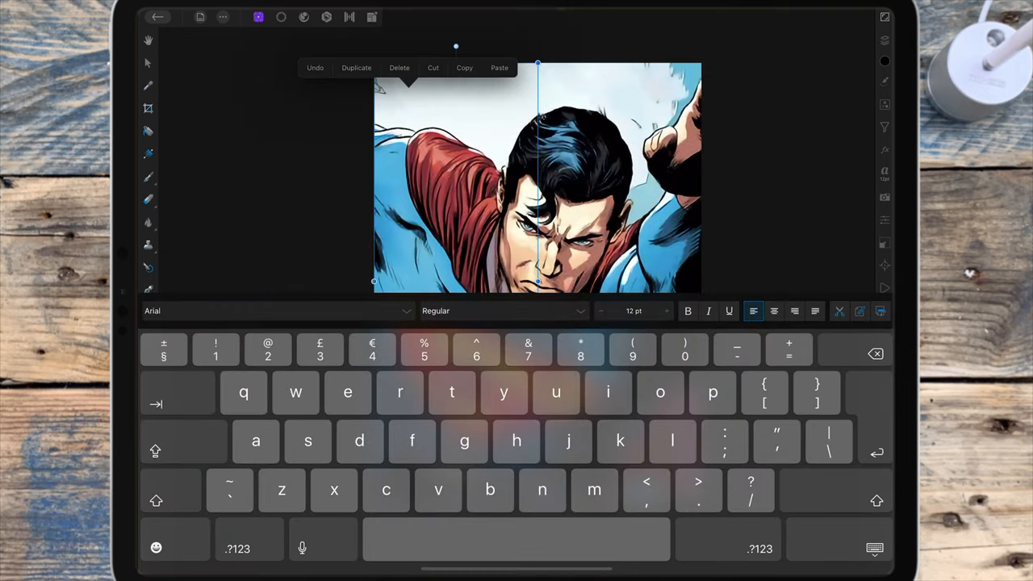
Step: Enter the 'They can be a great people, Kal-El' quote and set it in Gobold Bold at 106 pt
left_click(499, 68)
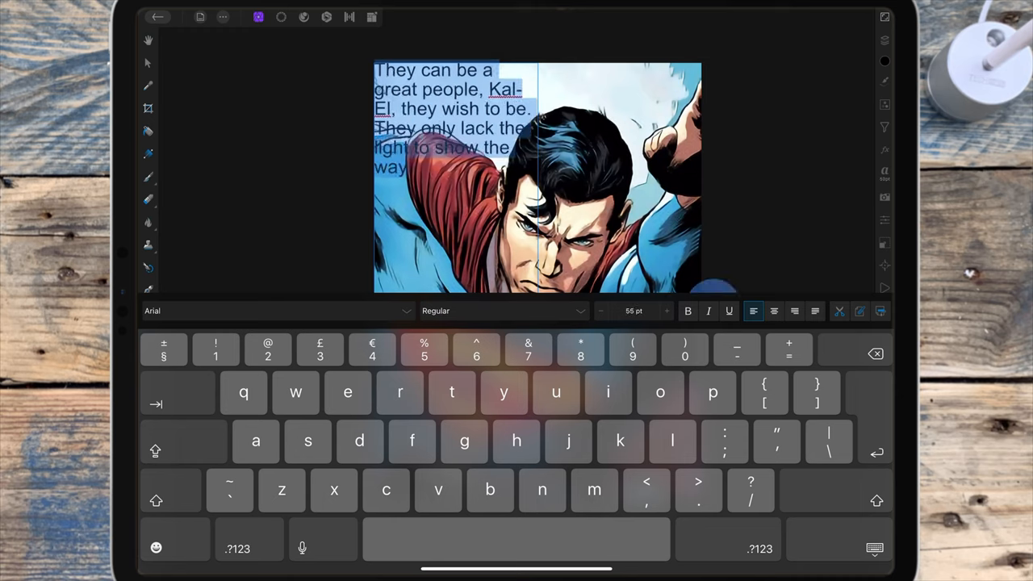
left_click(274, 309)
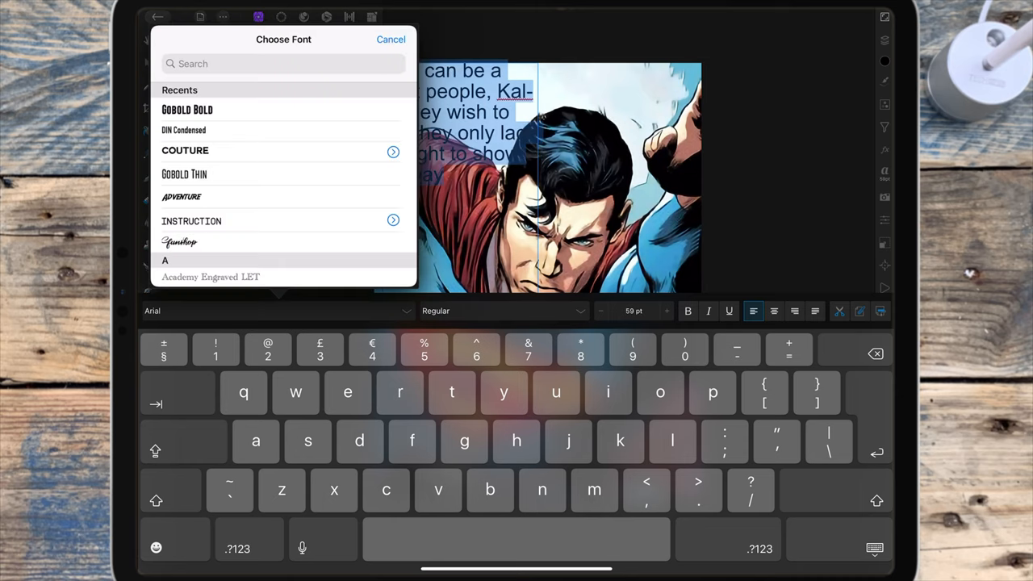
left_click(187, 110)
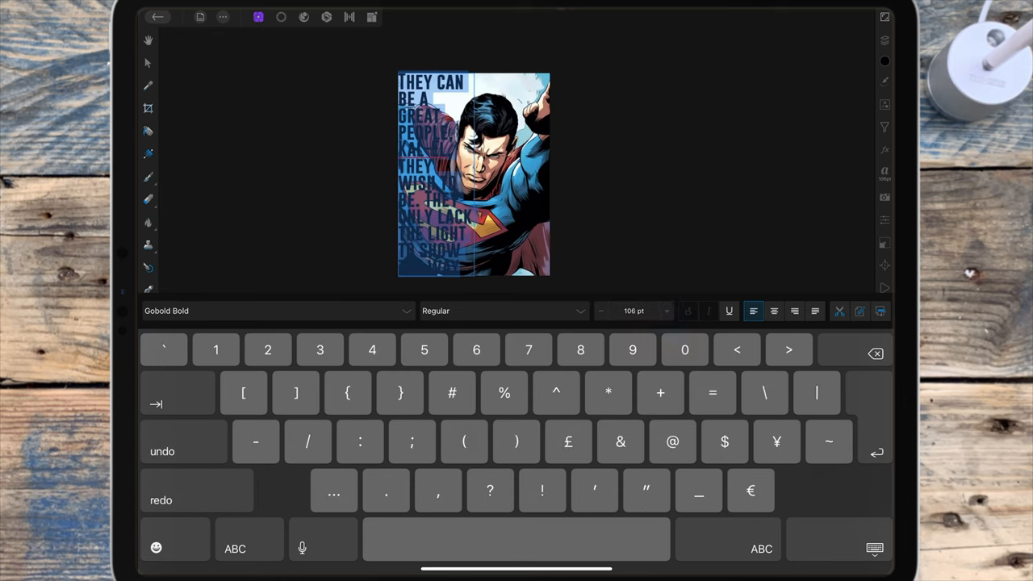
left_click(794, 312)
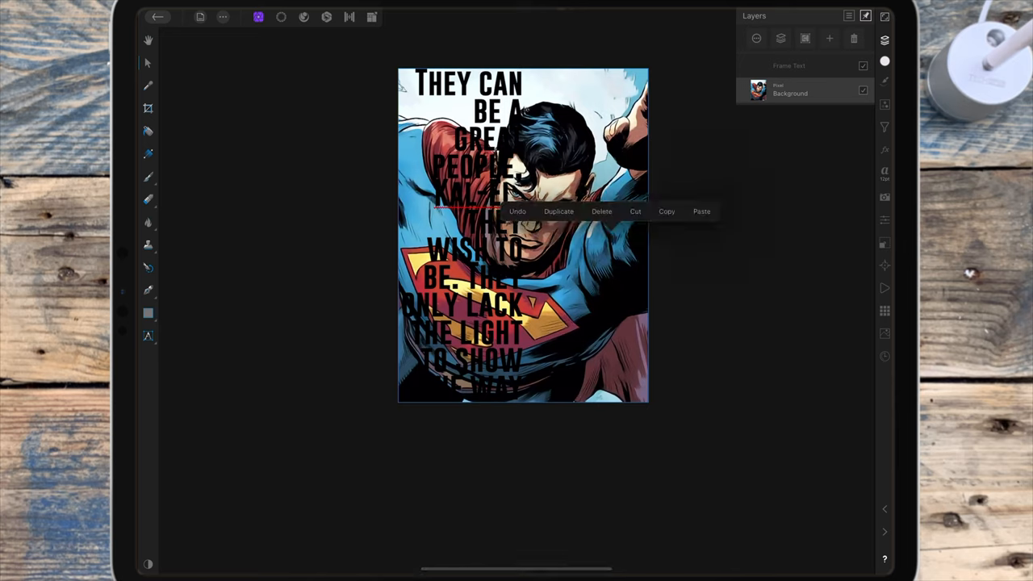
Step: Duplicate the Background Superman layer so a copy can be clipped into the quote
left_click(558, 210)
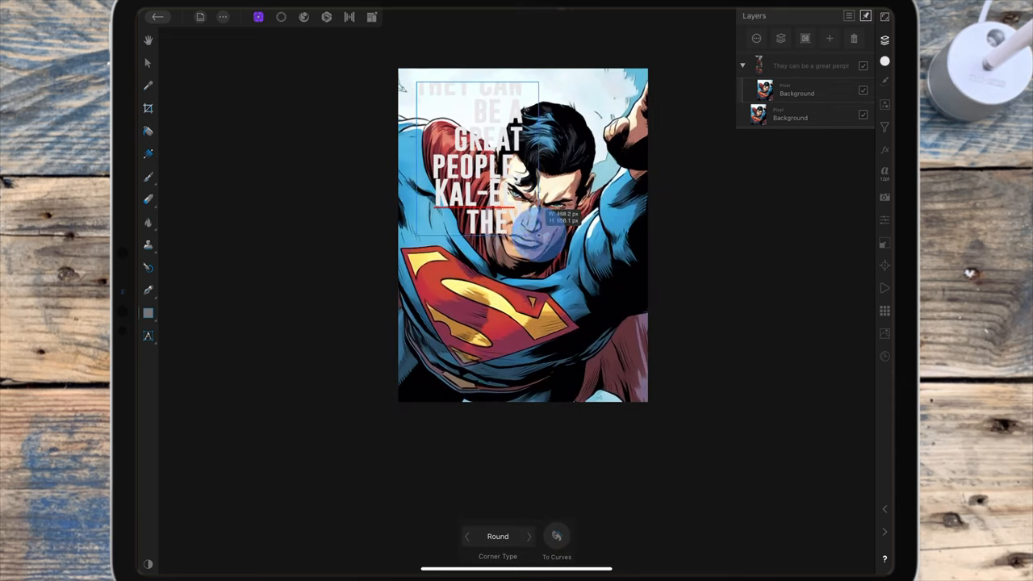
Step: Draw a black rectangle over the poster's left half behind the quote text layer
left_click_drag(523, 234, 523, 310)
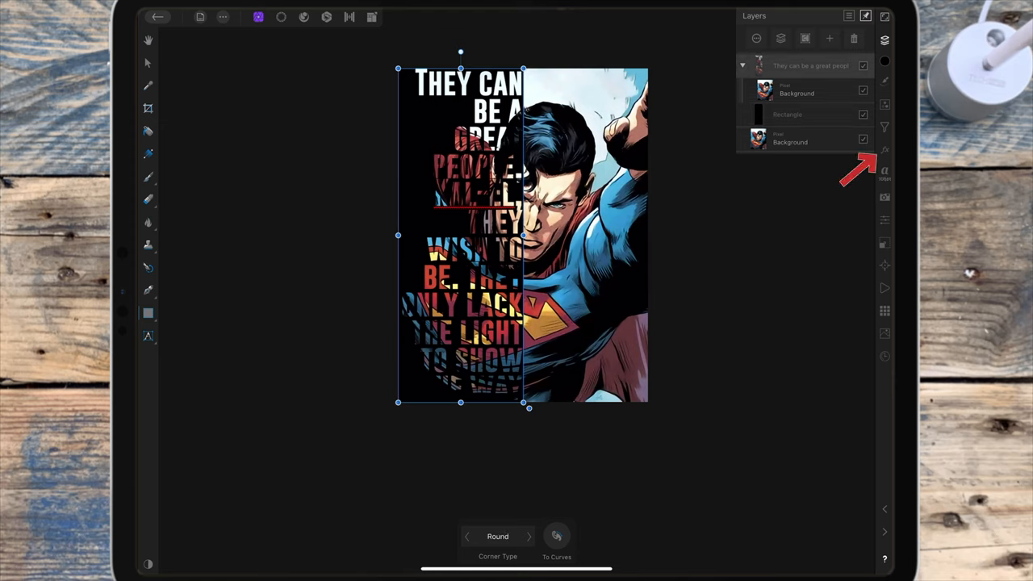
Step: Give the quote layer a white Outline effect with 1 px radius via Layer FX
left_click(885, 148)
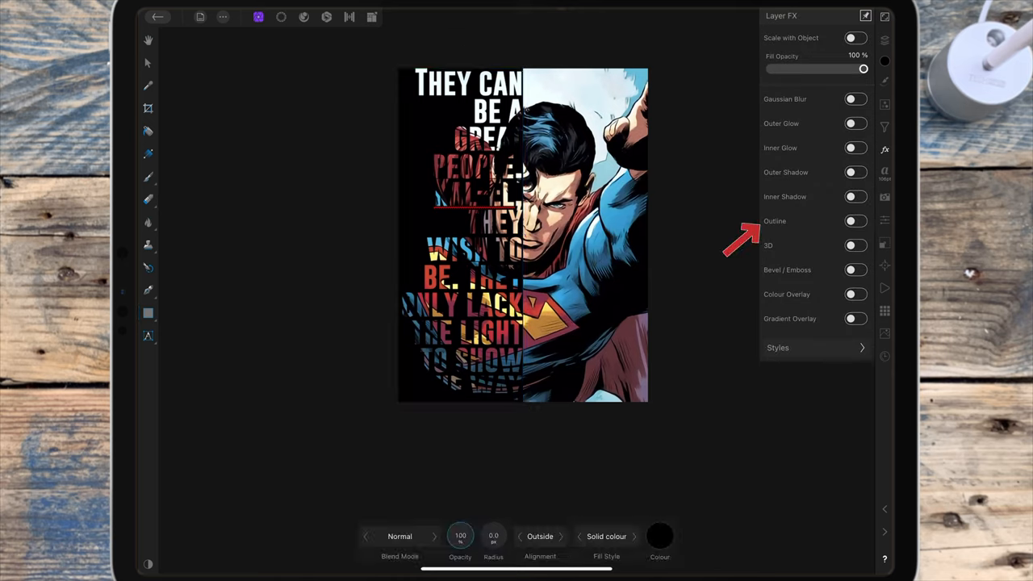
left_click(853, 220)
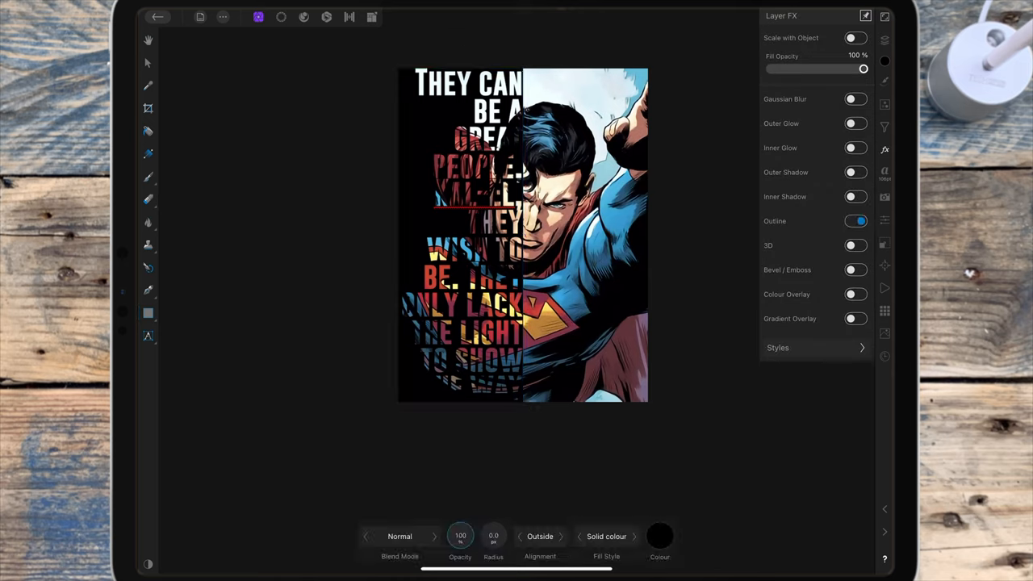
left_click(494, 536)
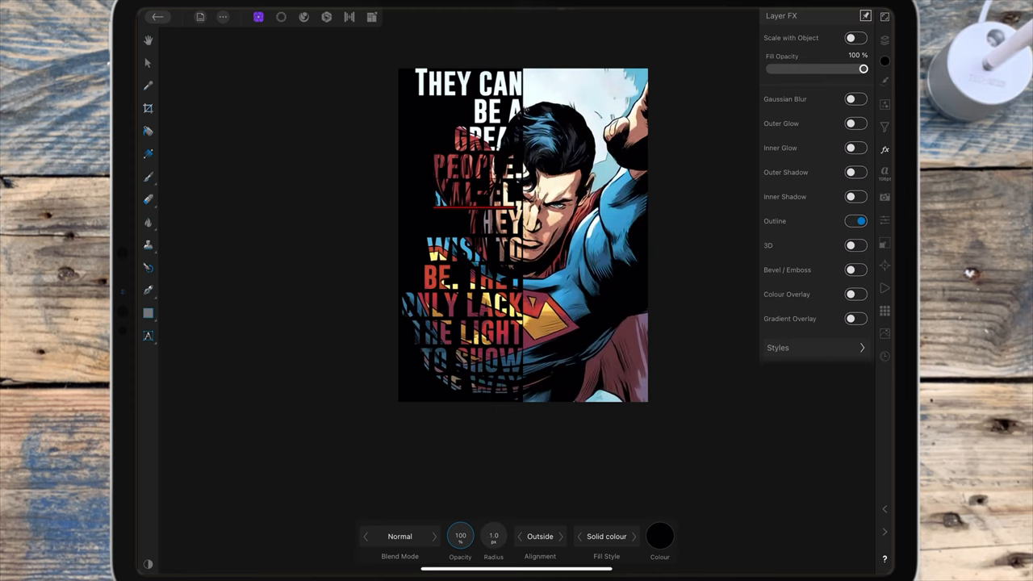
left_click(658, 535)
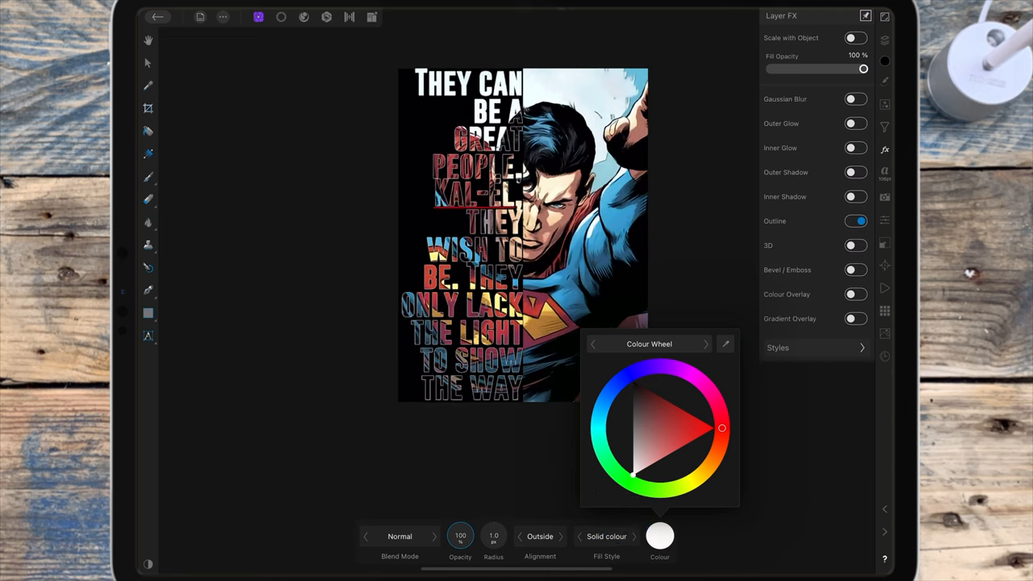